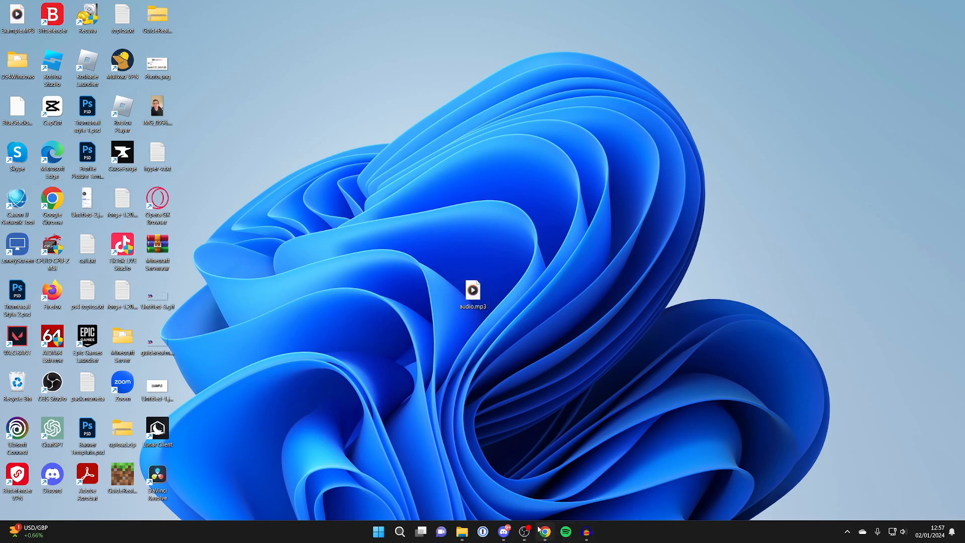
Launch Chrome and search Google for mp3tag.
click(544, 531)
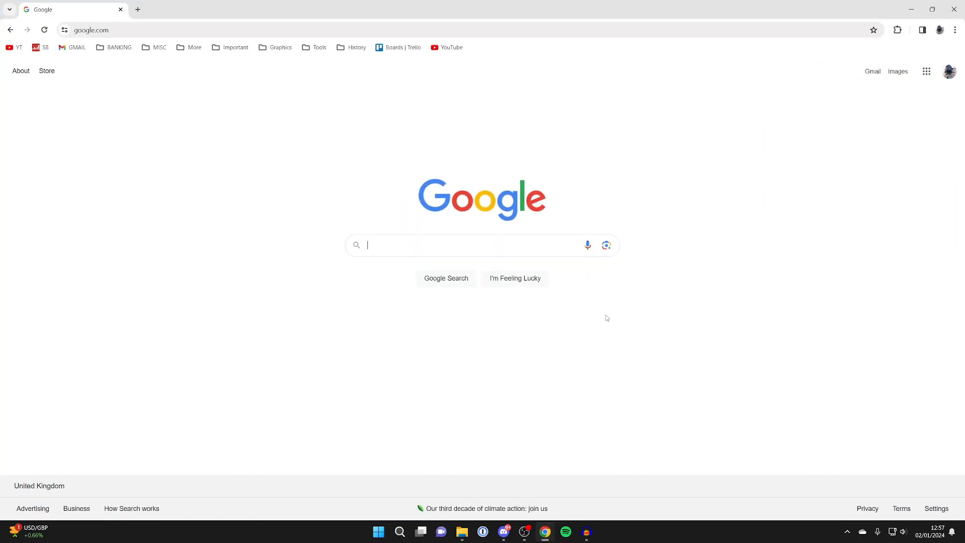
mouse_move(600, 305)
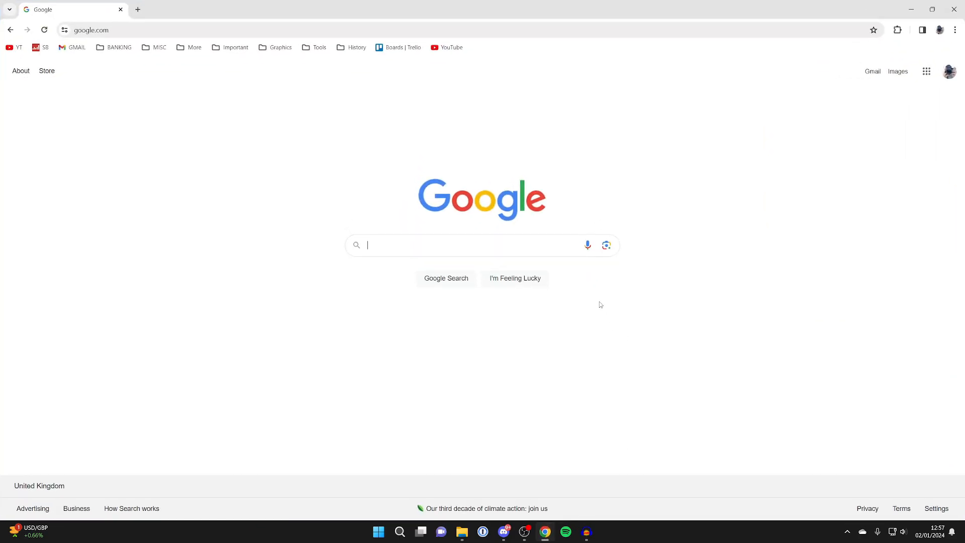
text(mp3tag)
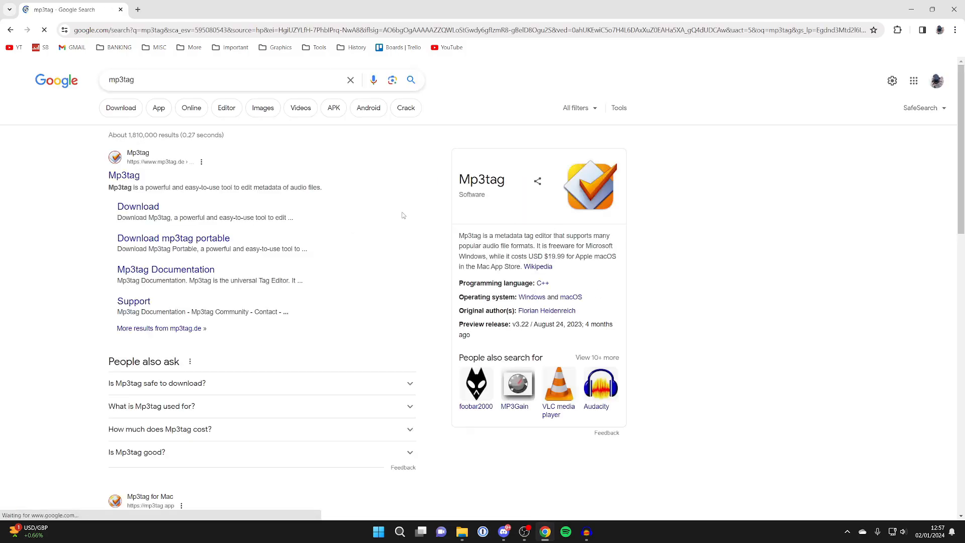
Download mp3tagv323-x64-setup.exe from the official Mp3tag site's download page.
click(124, 175)
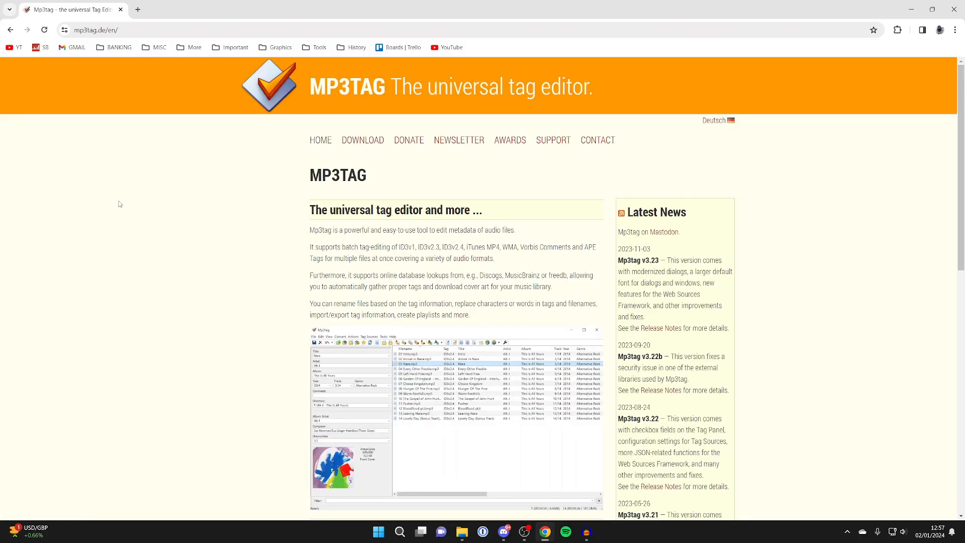
mouse_move(251, 187)
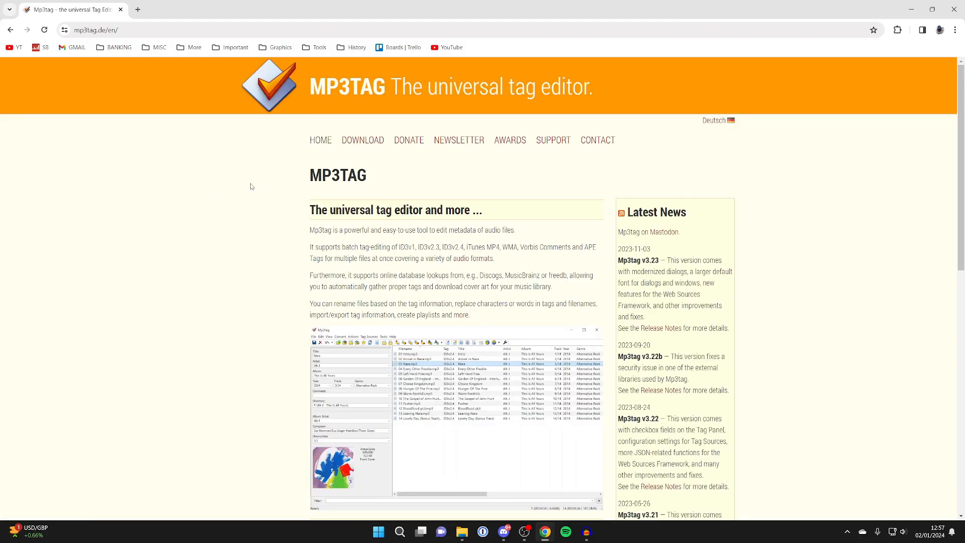
mouse_move(362, 146)
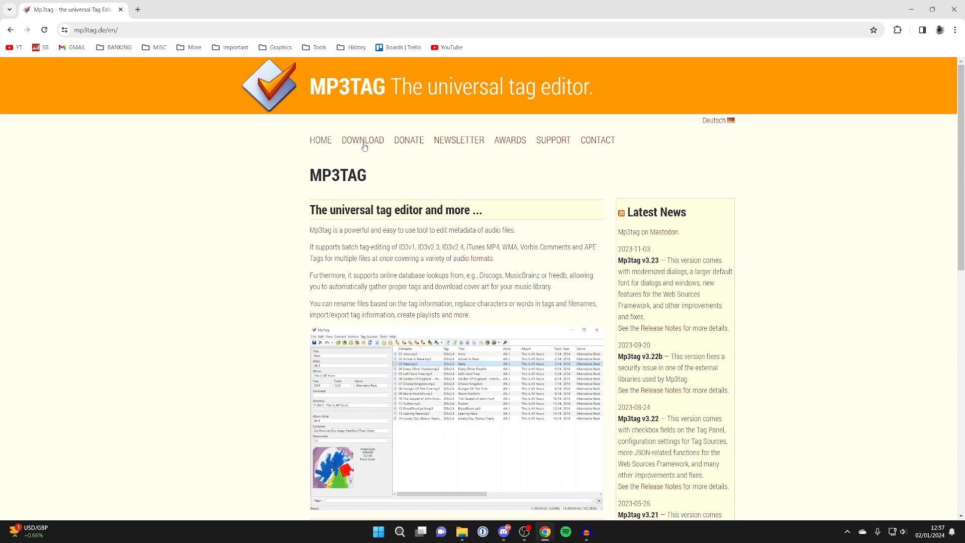
click(361, 139)
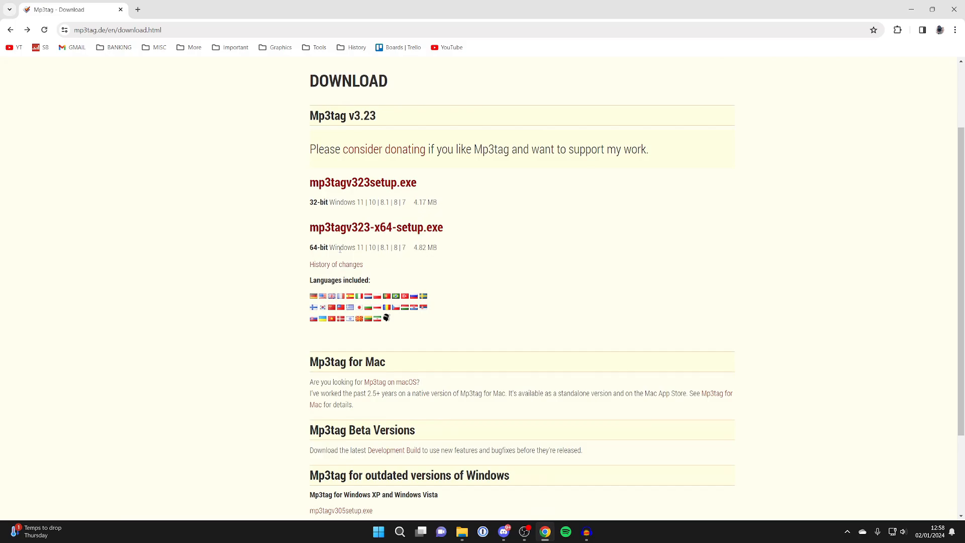
click(376, 227)
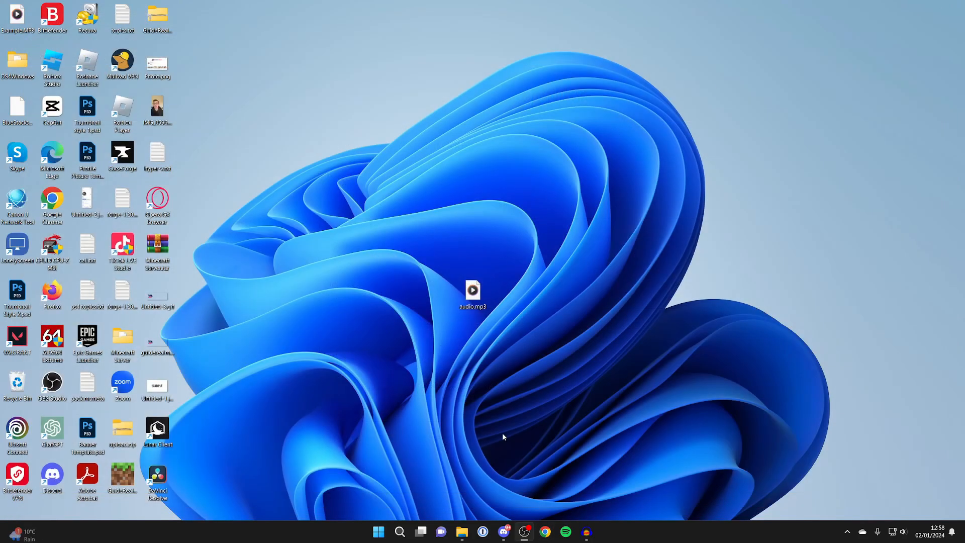
Run the mp3tagv323-x64-setup.exe installer from the Downloads folder.
click(461, 531)
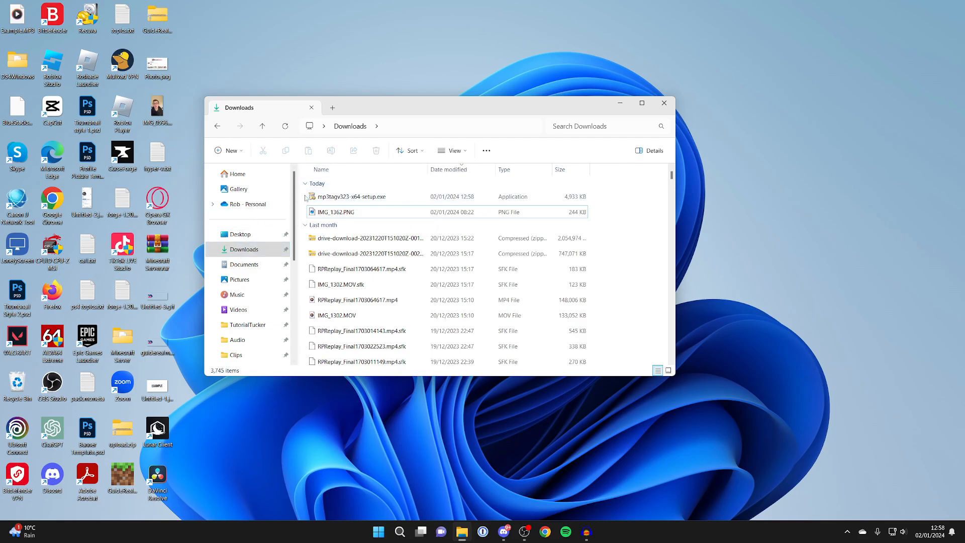
click(351, 196)
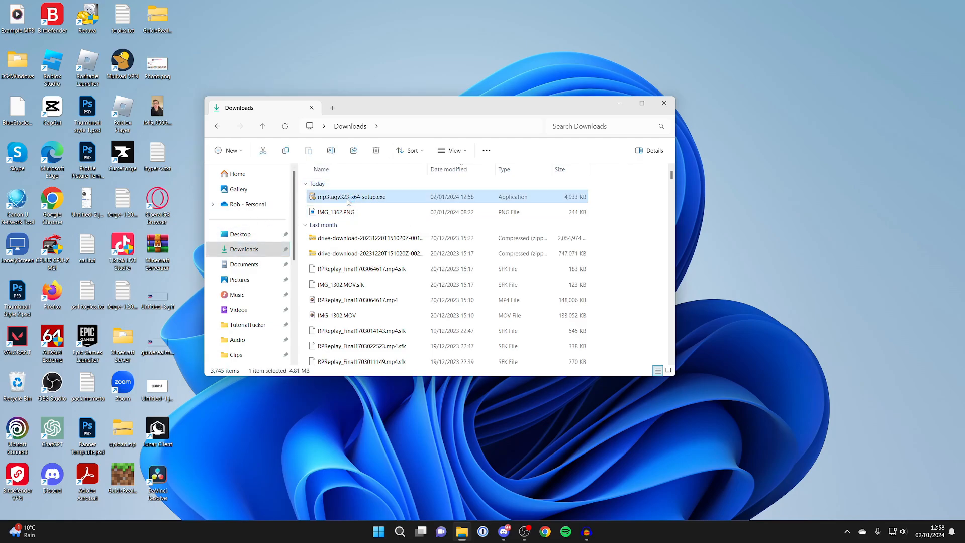
double_click(350, 195)
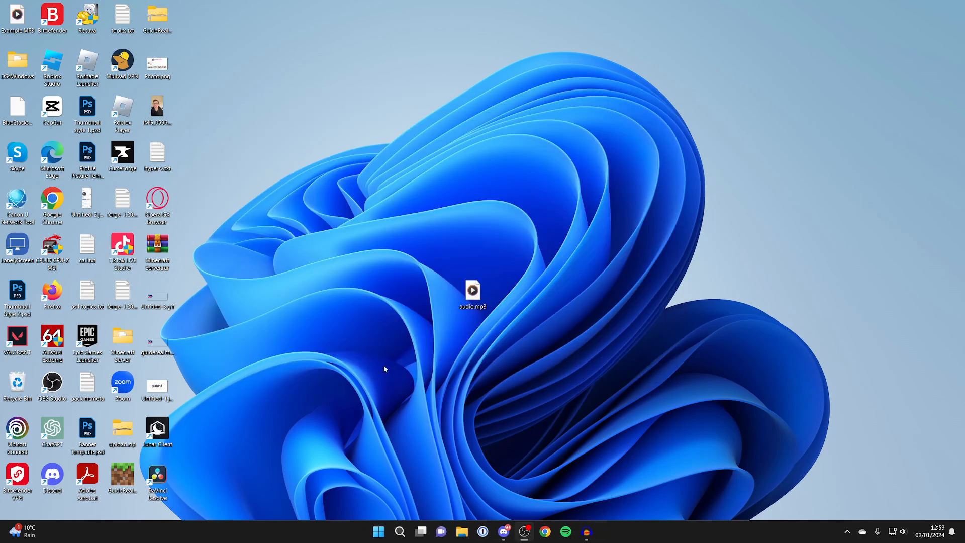
mouse_move(397, 518)
text(mp3tag)
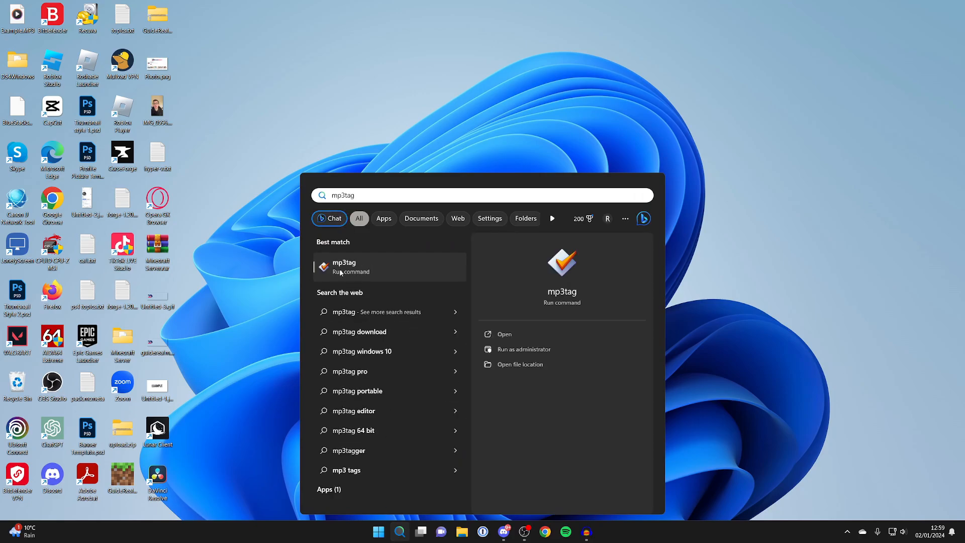
Launch Mp3tag v3.23 from the Start search Best match result.
click(344, 266)
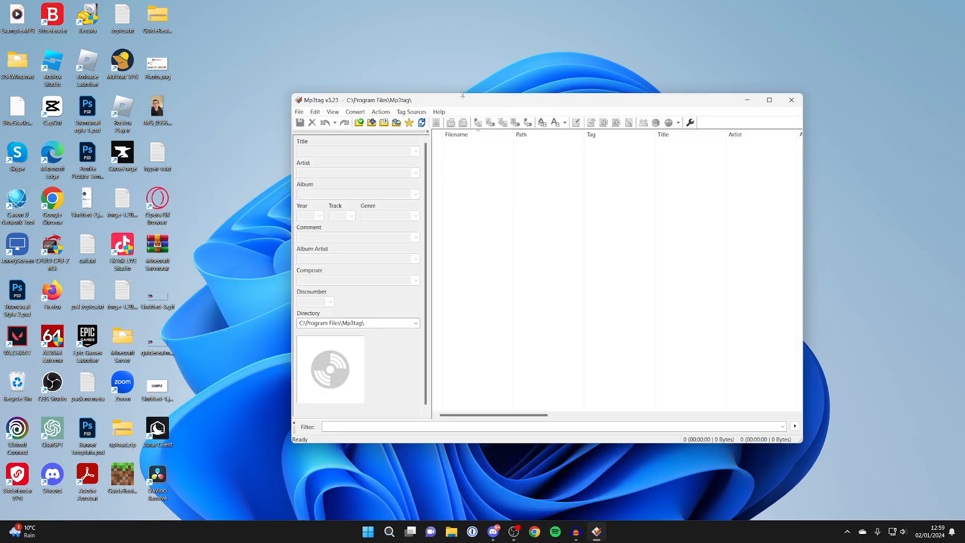
Drag audio.mp3 from the desktop into Mp3tag's file list and select it.
drag(462, 100, 633, 101)
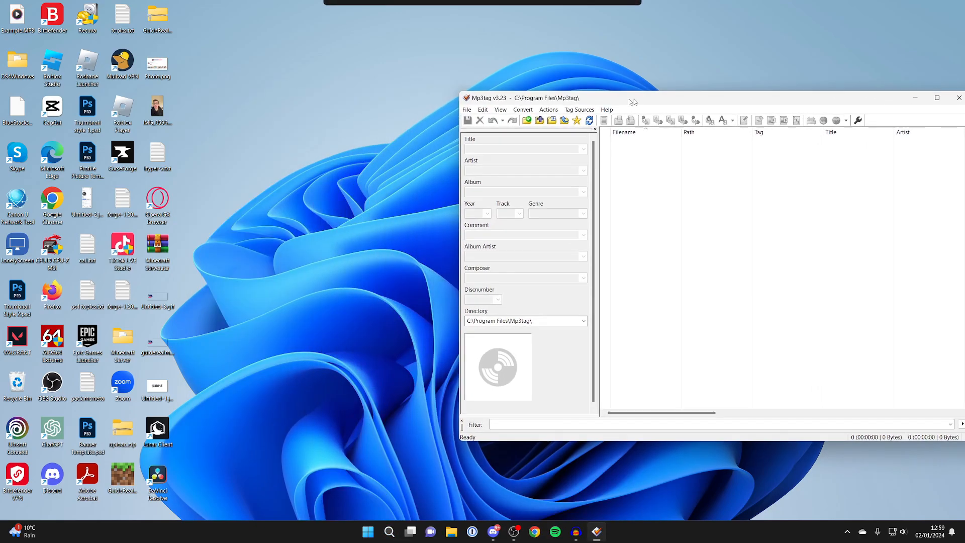
drag(631, 97, 674, 90)
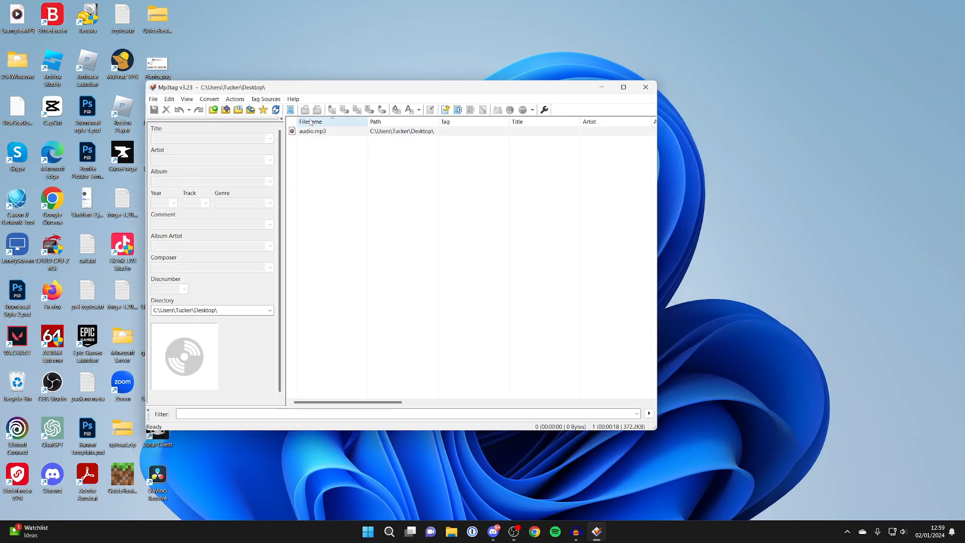
click(332, 131)
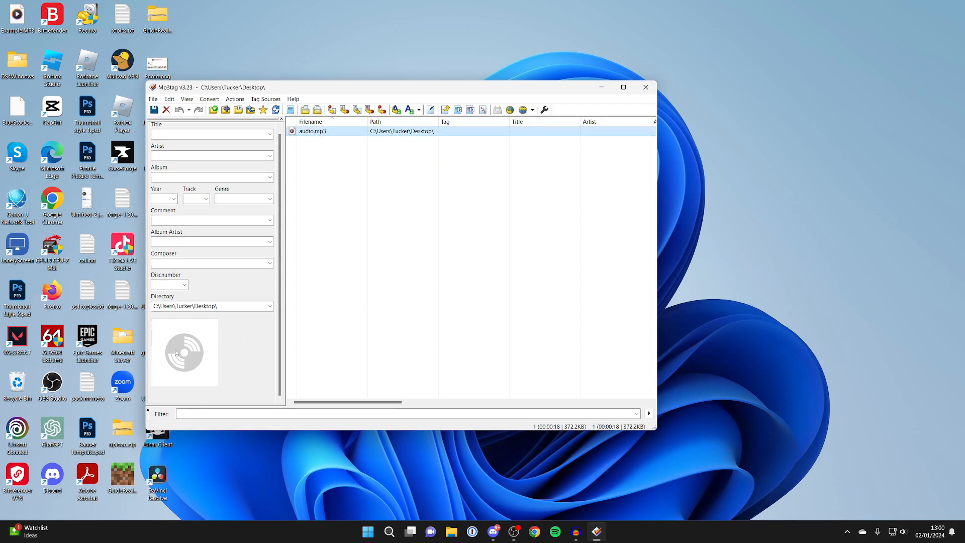
Save youtube logo.jpg as audio.mp3's front cover, then play the file in Media Player.
right_click(184, 352)
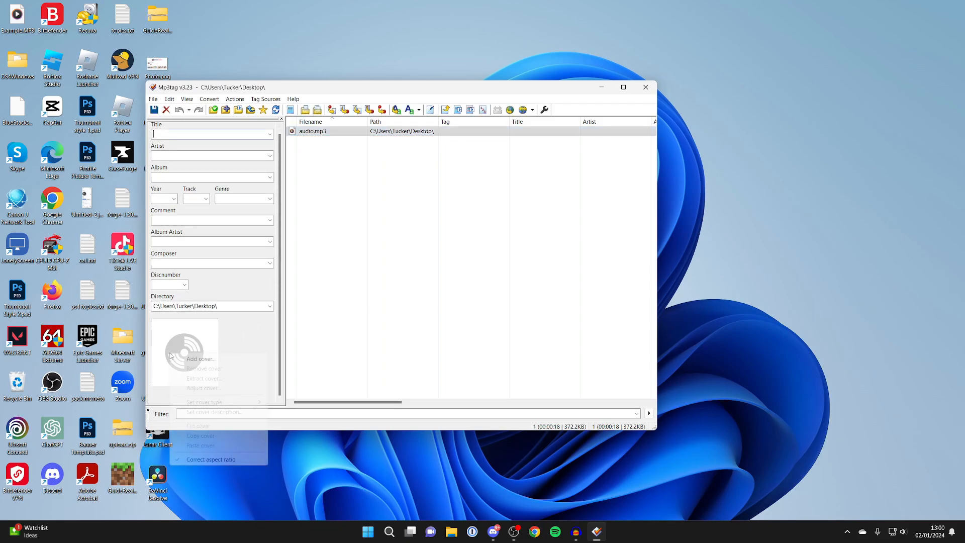
click(198, 359)
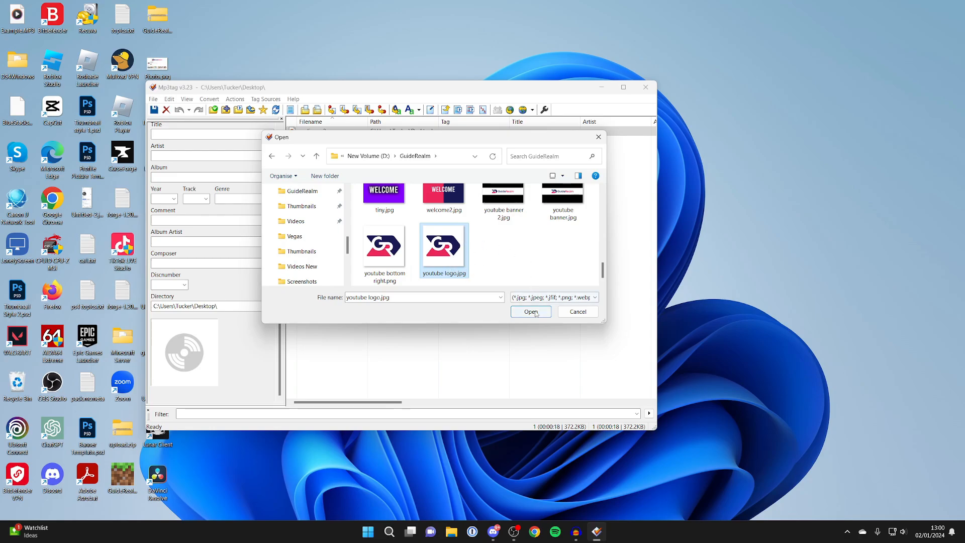
click(531, 311)
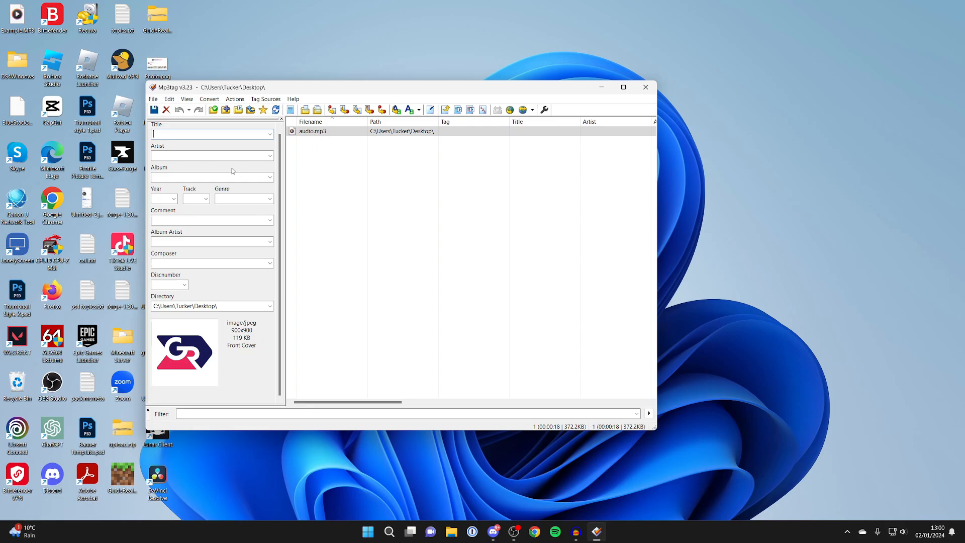
click(154, 109)
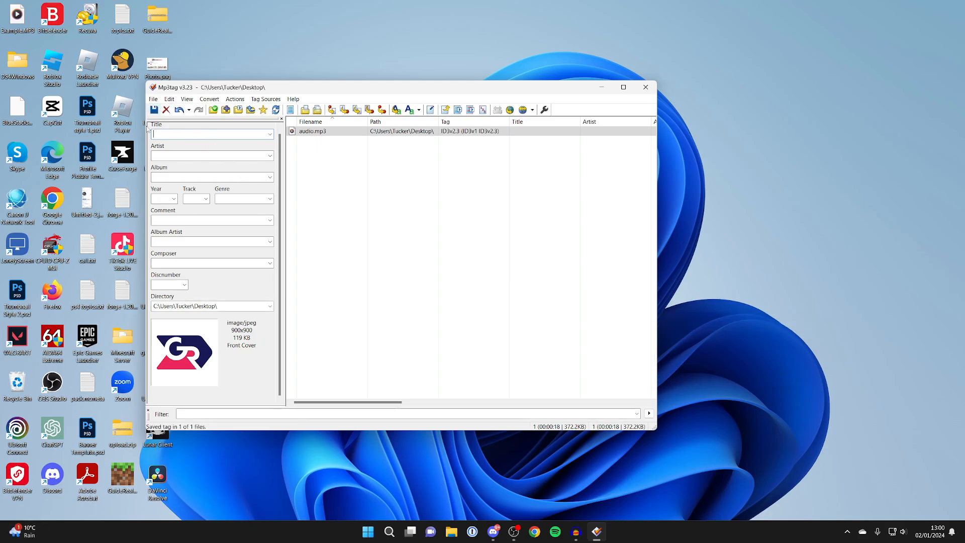
click(645, 87)
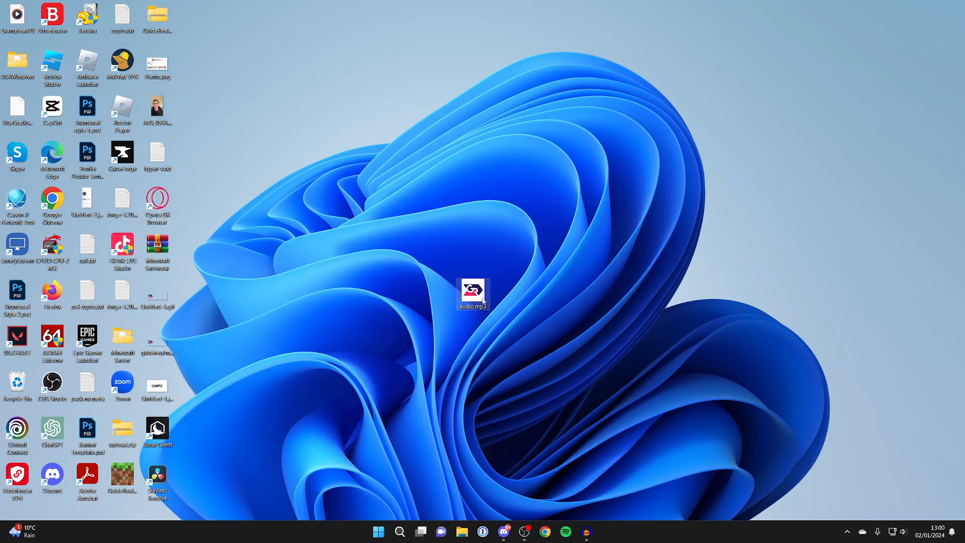
double_click(472, 292)
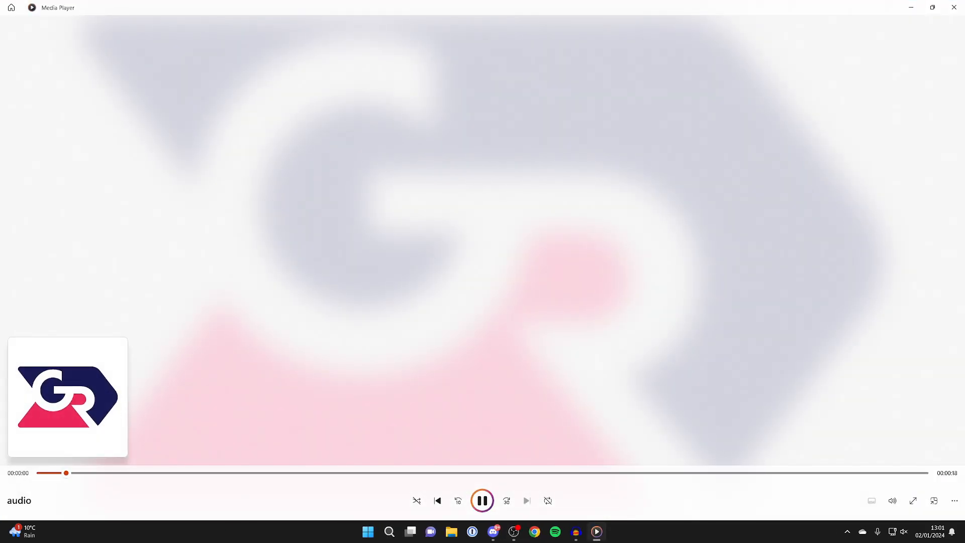